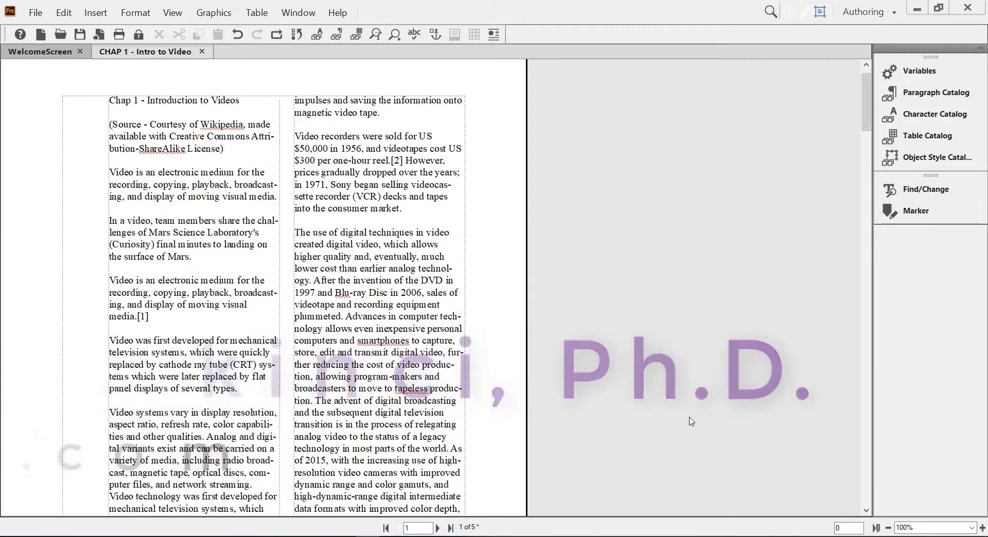
# Show the Right master page and place the cursor in its empty footer frame
pyautogui.scroll(-3)
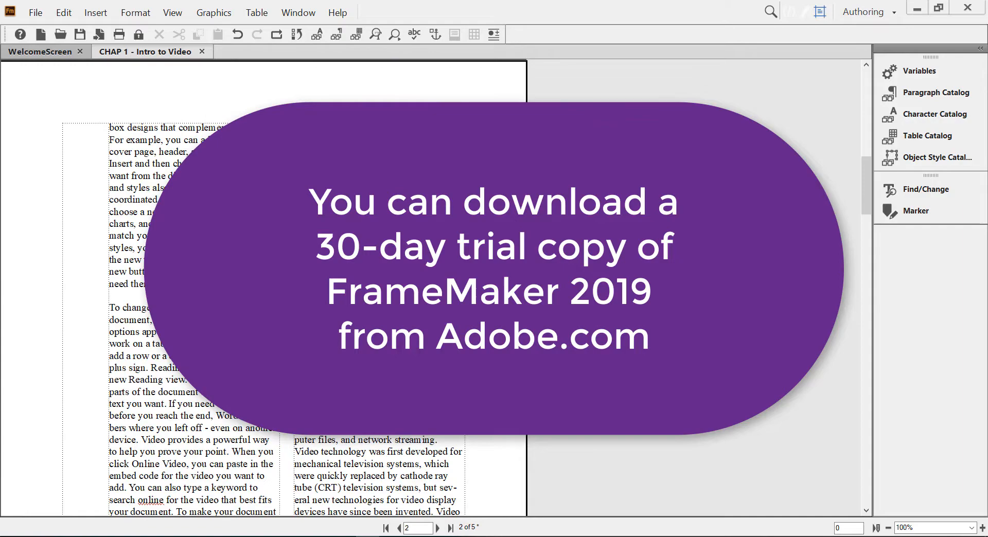
pyautogui.scroll(-3)
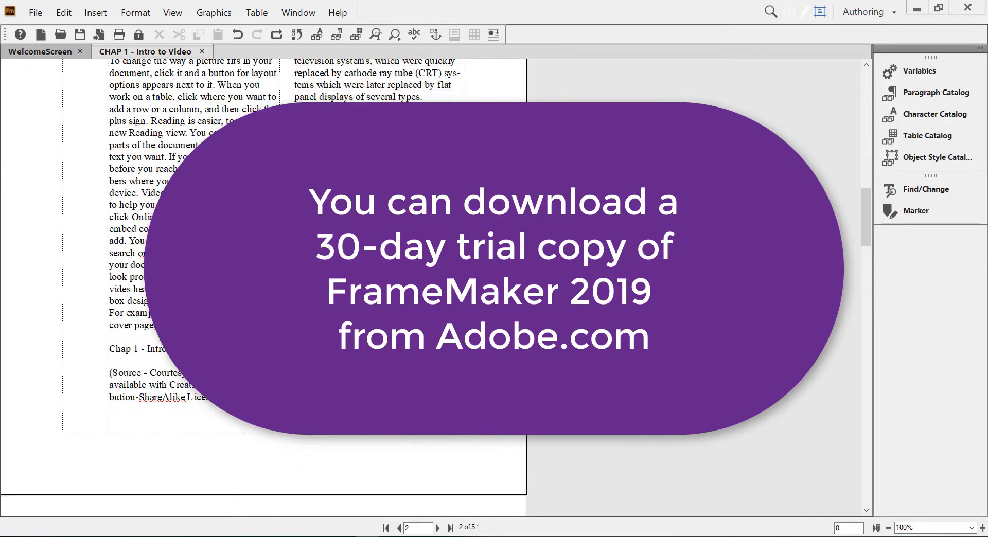
pyautogui.scroll(-3)
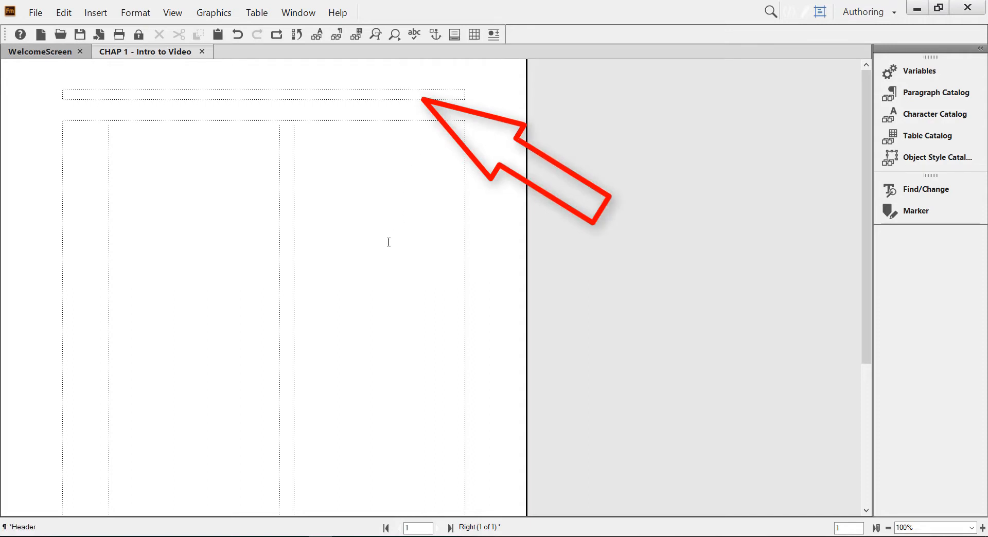
pyautogui.click(110, 124)
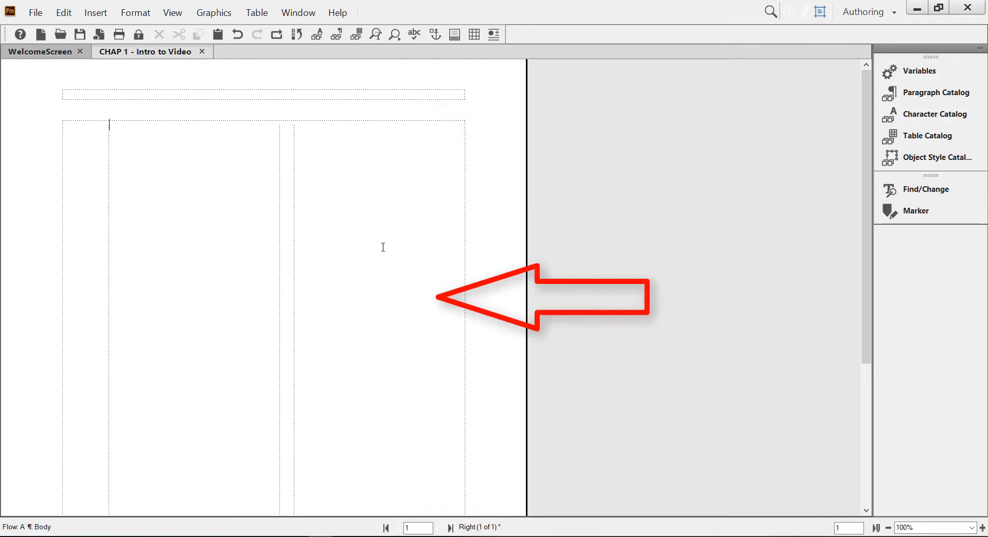
pyautogui.scroll(-3)
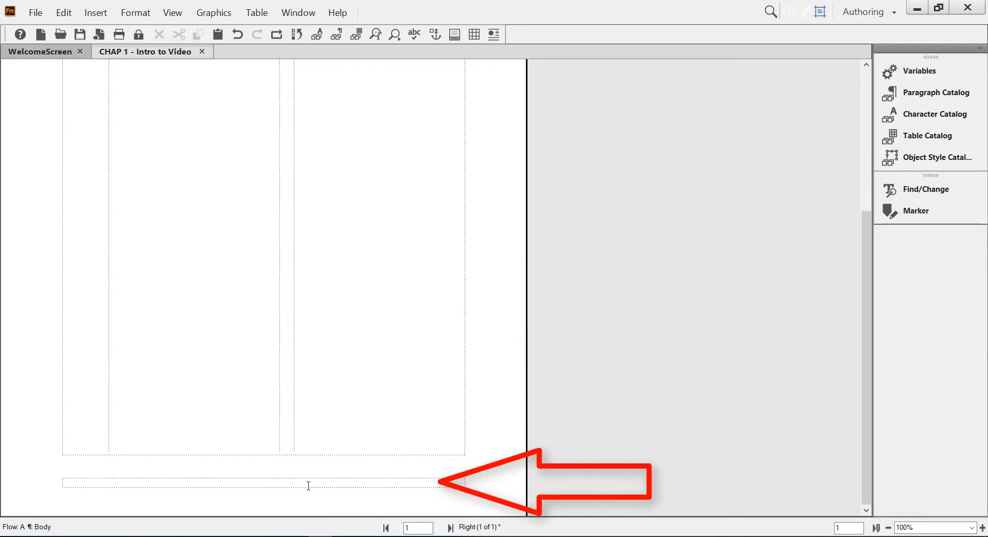
pyautogui.click(263, 483)
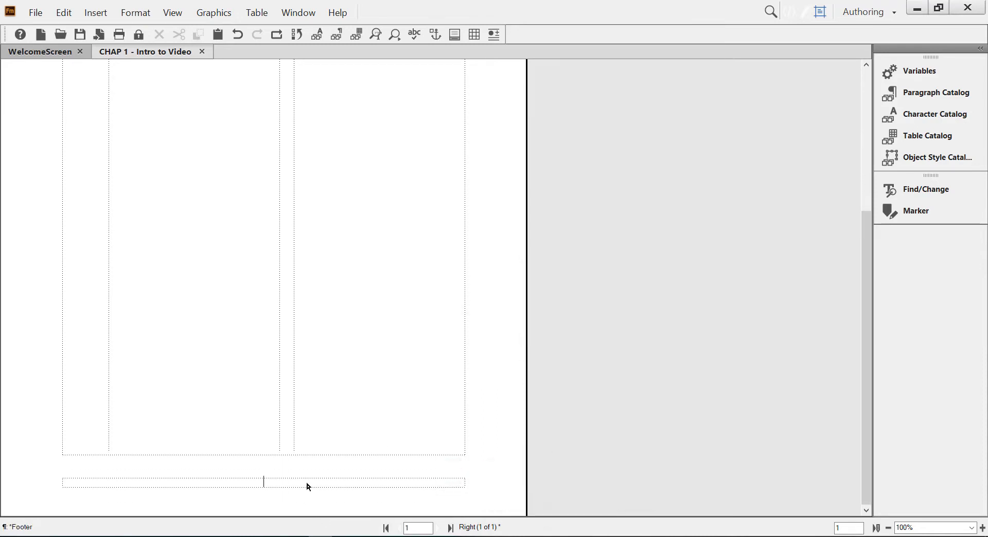
pyautogui.click(68, 480)
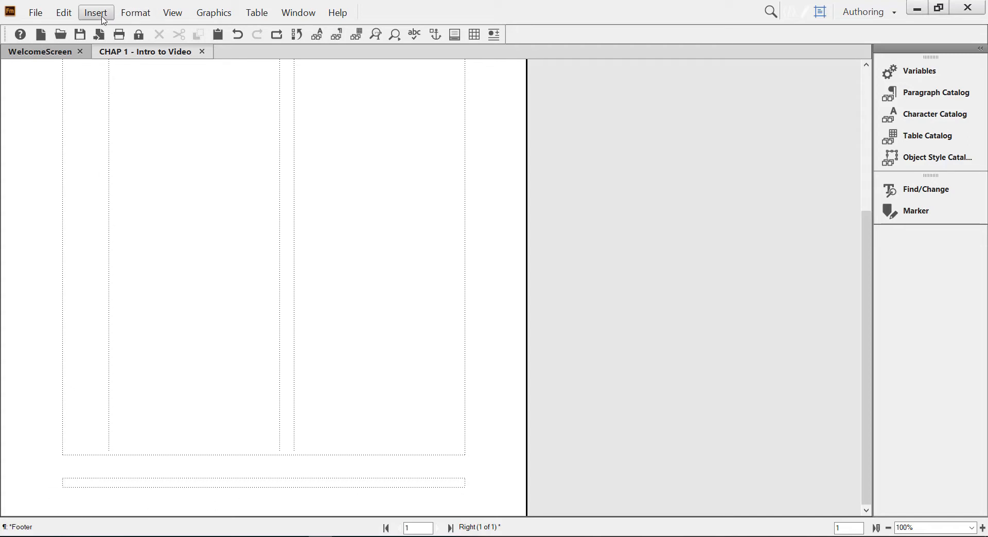
# Insert the Page # variable into the master footer from Insert > Headers & Footers
pyautogui.click(95, 12)
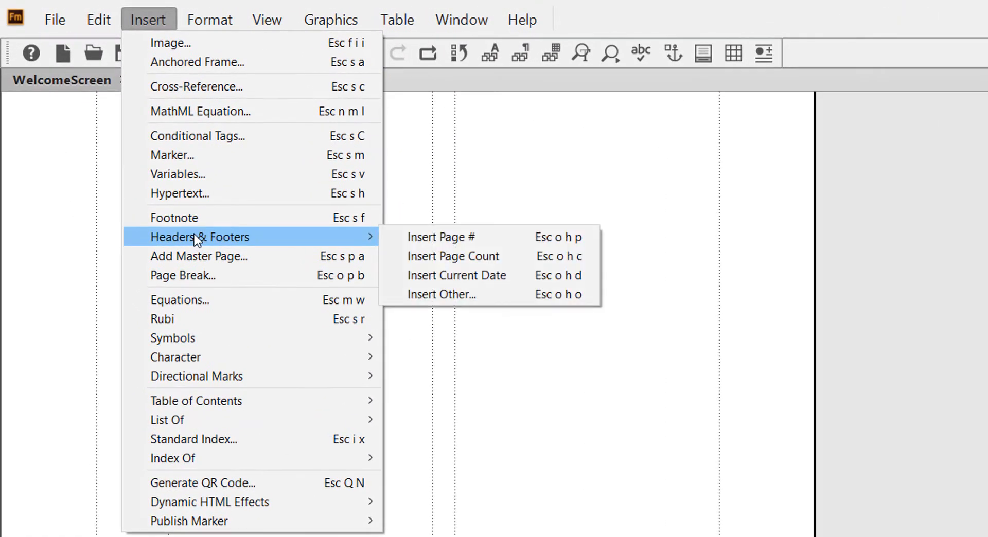
pyautogui.moveTo(441, 237)
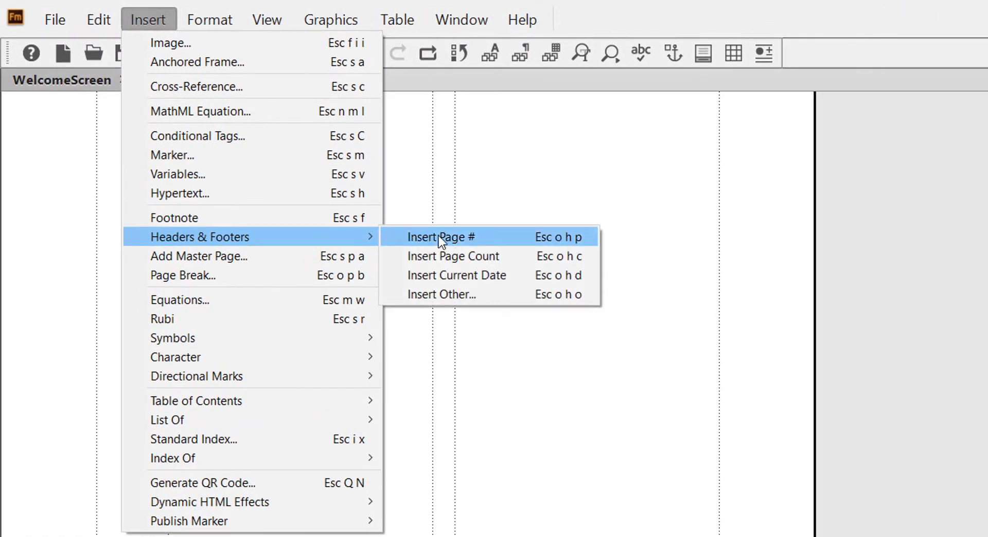
pyautogui.click(441, 237)
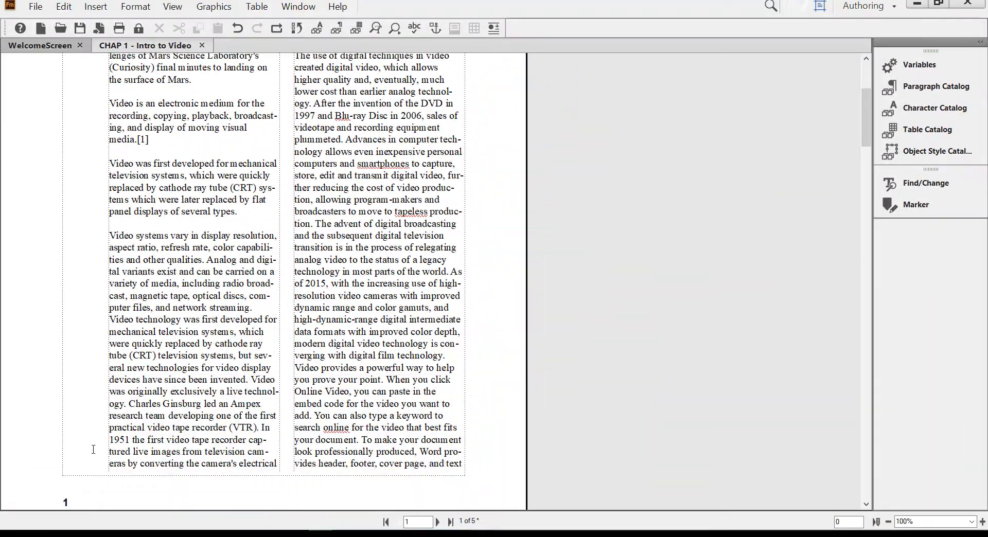
# Confirm page 1's footer shows '1', then go back to the master pages
pyautogui.scroll(-3)
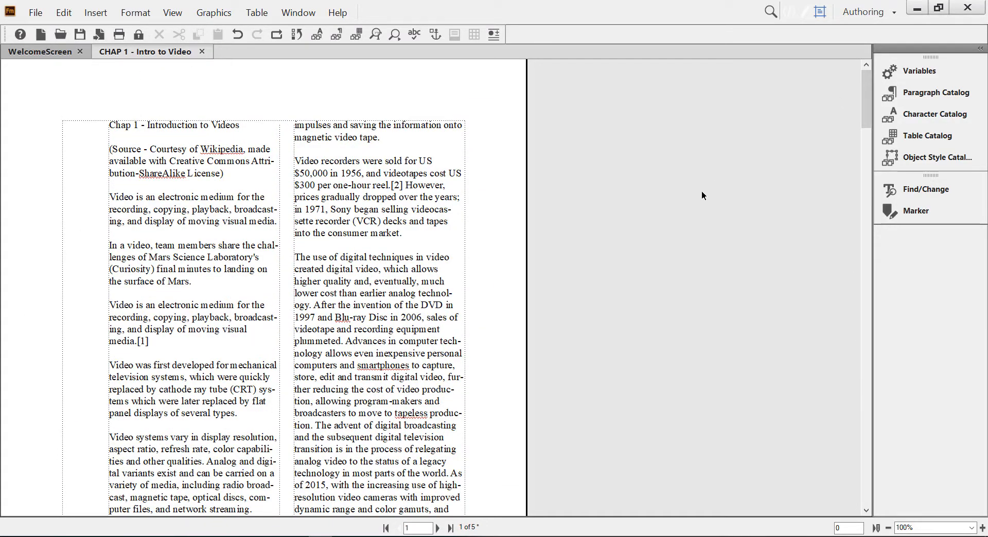
pyautogui.moveTo(603, 304)
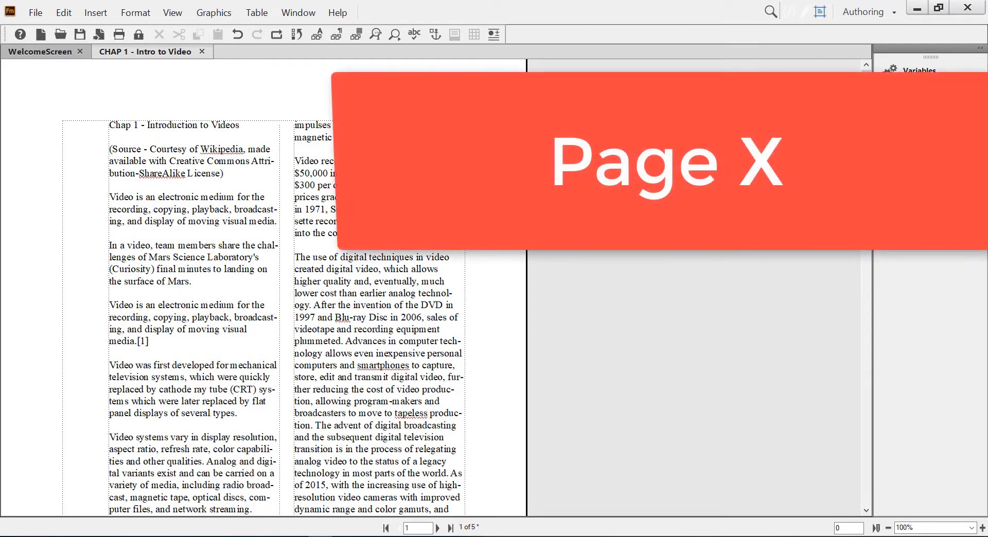
pyautogui.click(172, 11)
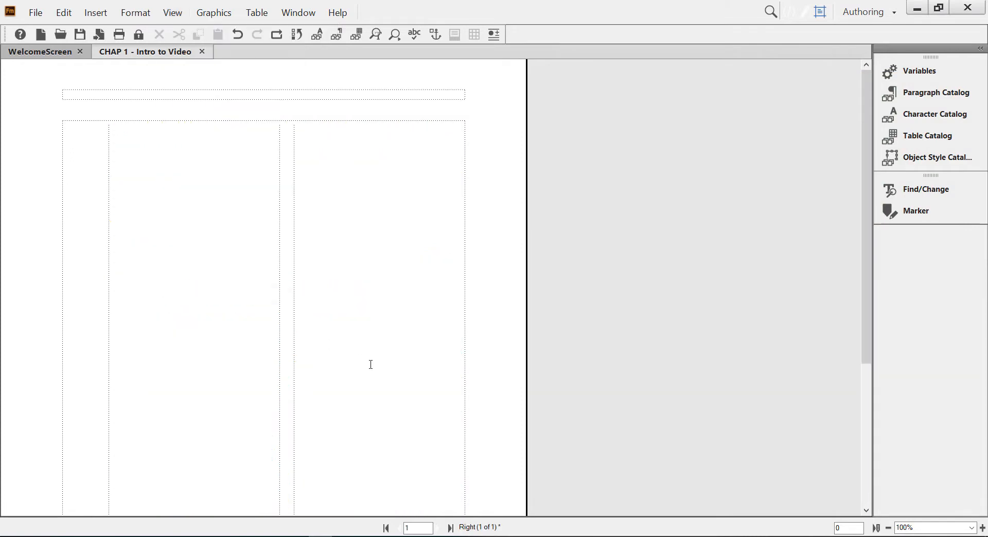
# Type 'Pa' before the footer's page number to begin the word 'Page'
pyautogui.scroll(-3)
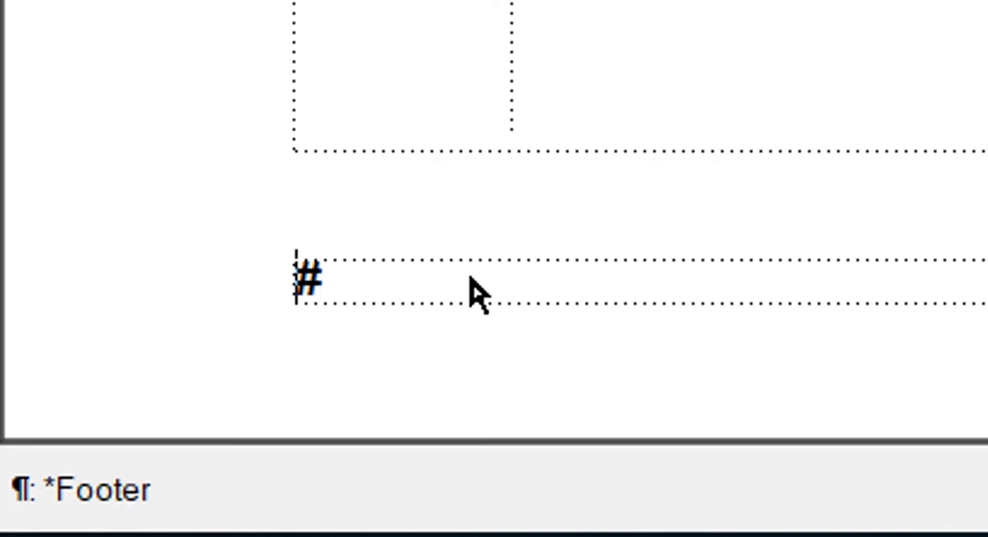
pyautogui.write('Pa')
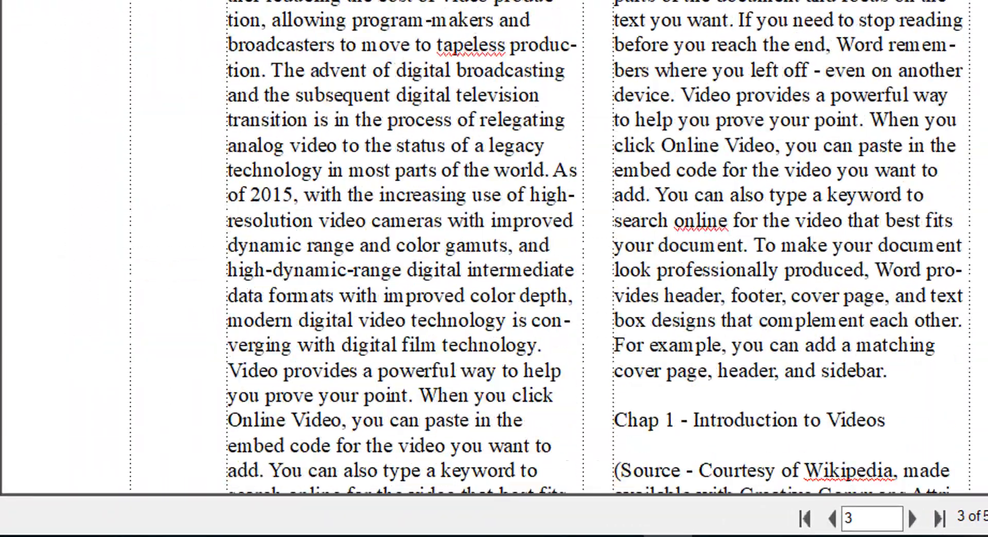
pyautogui.scroll(-3)
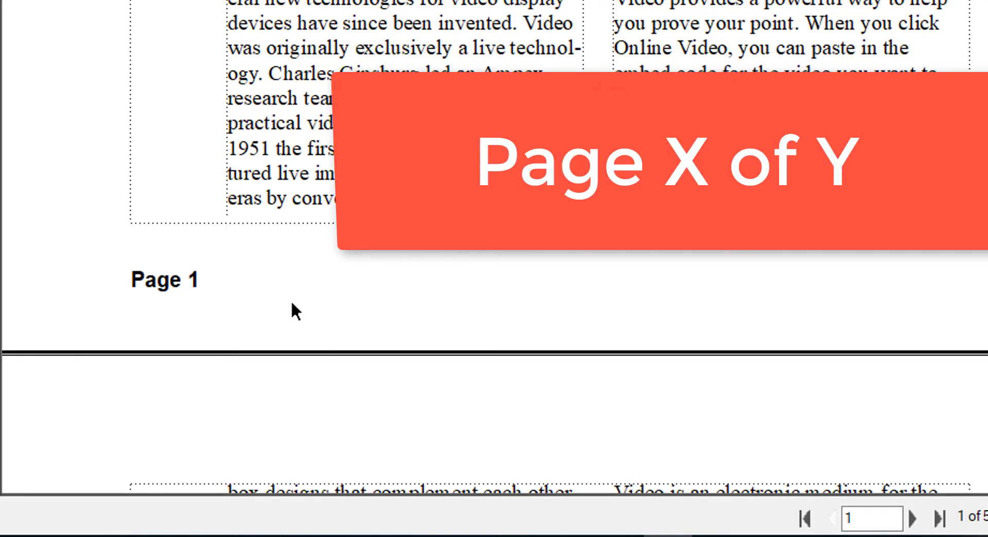
pyautogui.moveTo(304, 302)
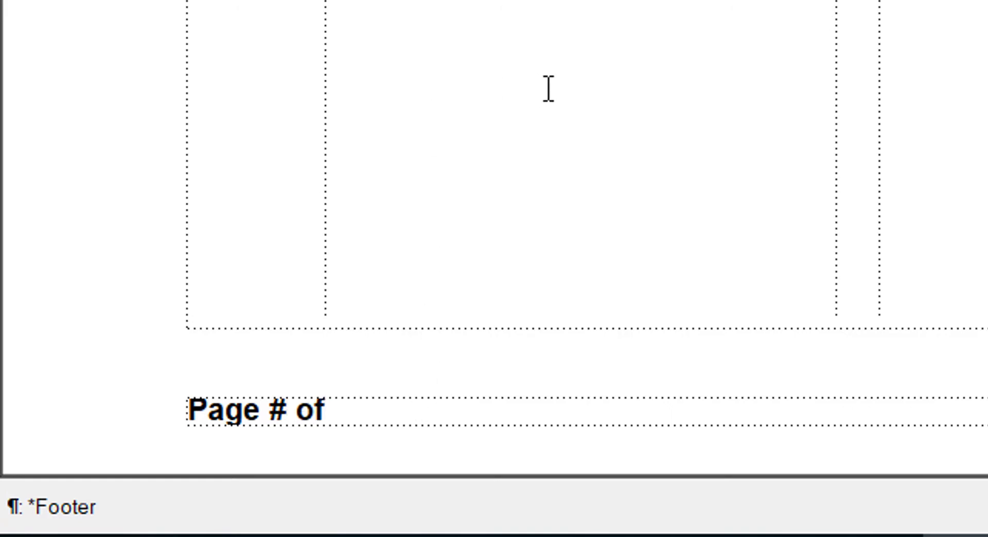
# Insert the page count after 'of' so the footer reads 'Page # of 5'
pyautogui.click(117, 15)
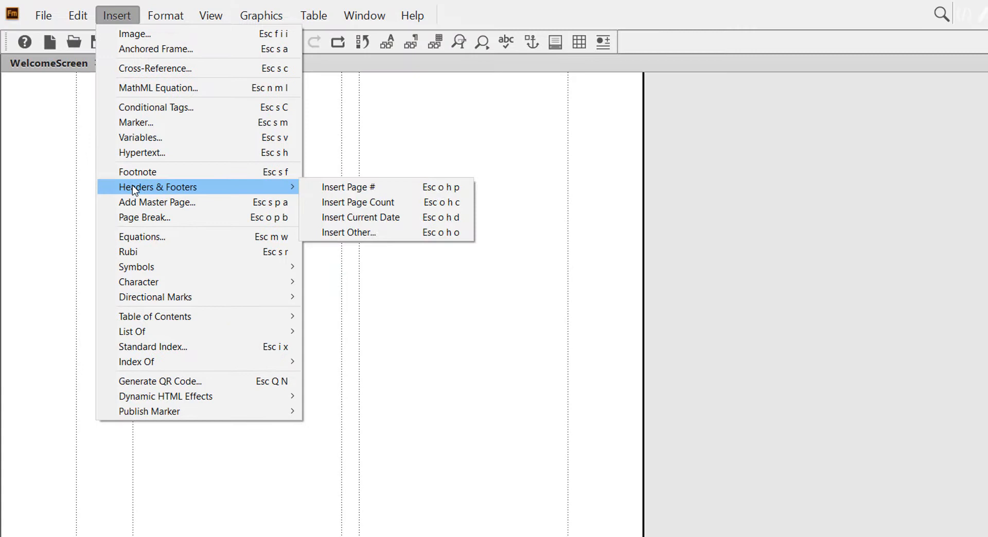
pyautogui.moveTo(358, 202)
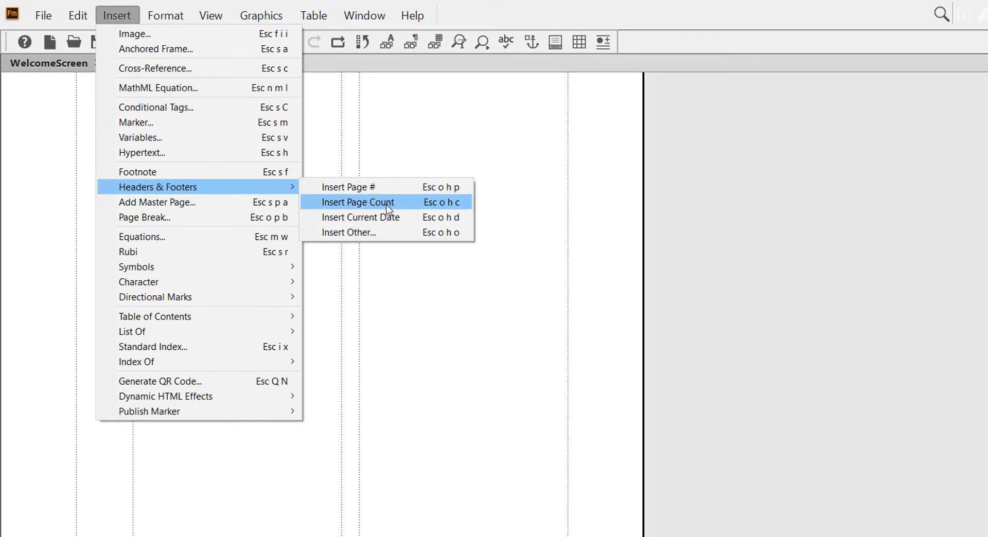
pyautogui.click(357, 201)
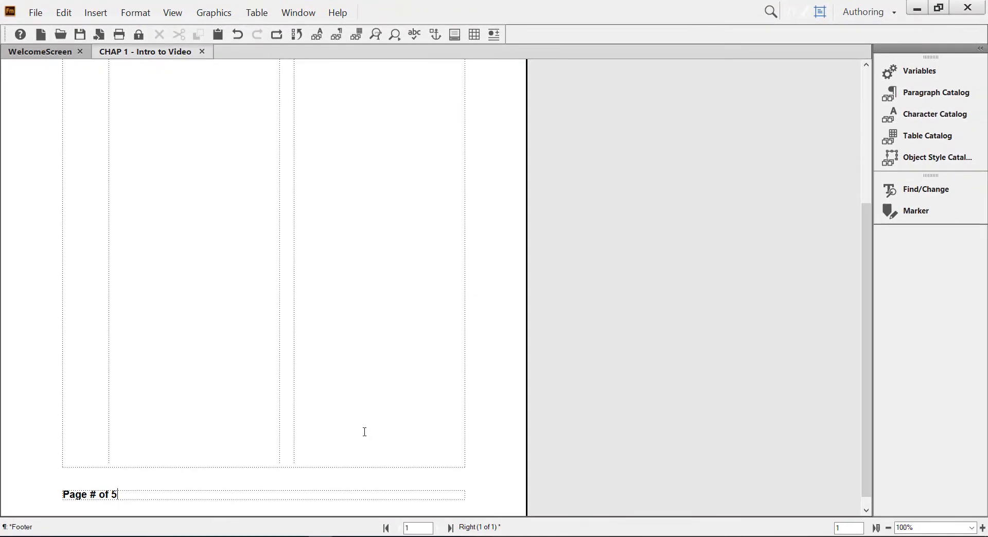
pyautogui.click(172, 12)
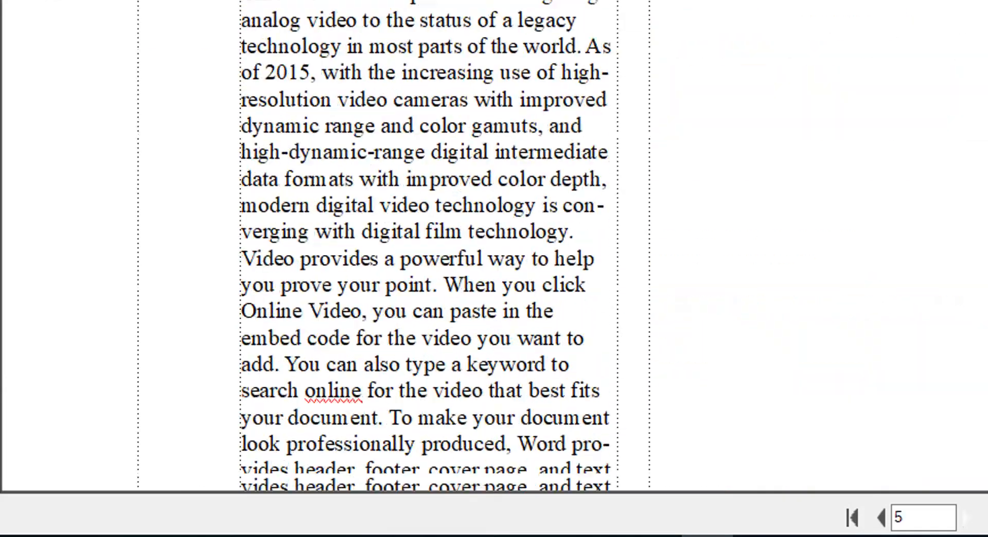
pyautogui.scroll(-3)
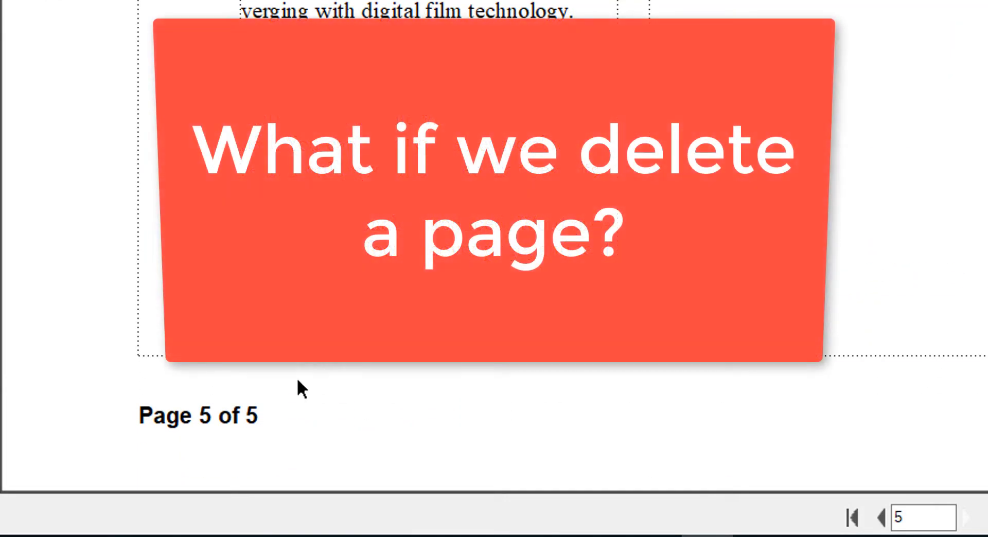
pyautogui.moveTo(264, 431)
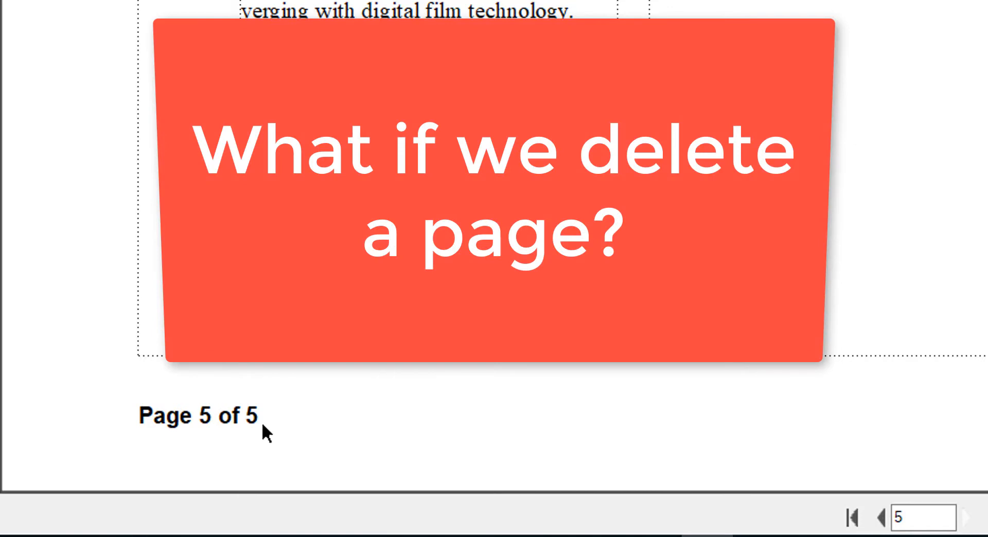
pyautogui.moveTo(255, 421)
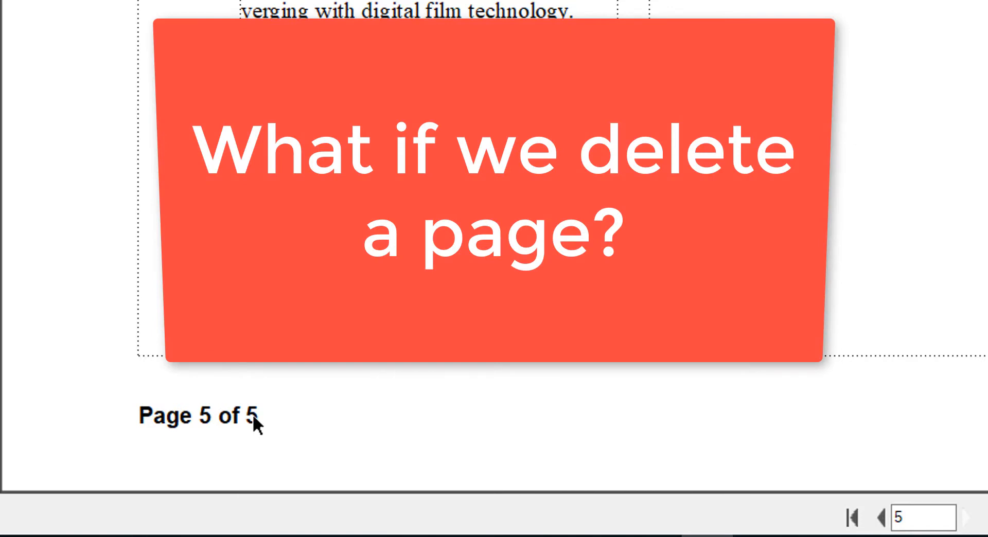
pyautogui.moveTo(252, 419)
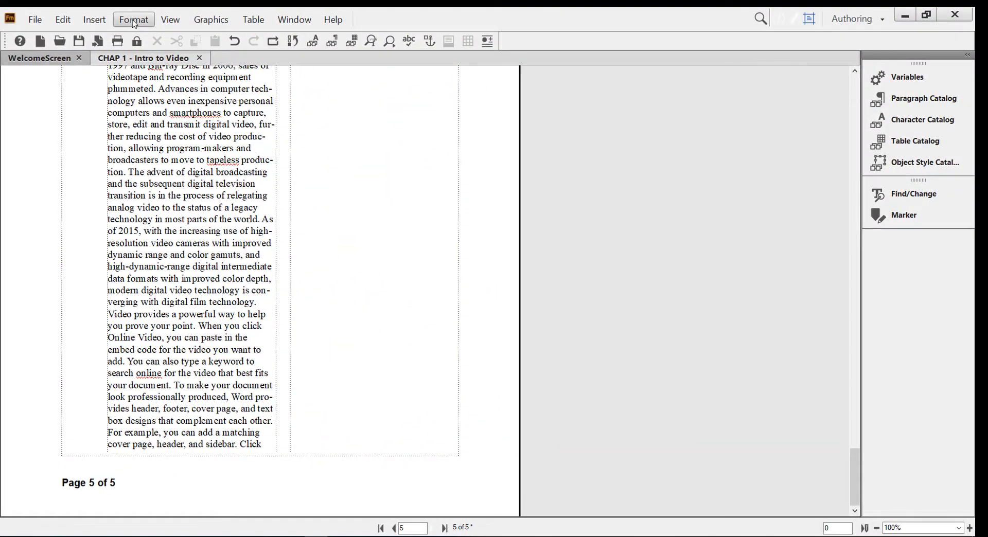
pyautogui.moveTo(157, 24)
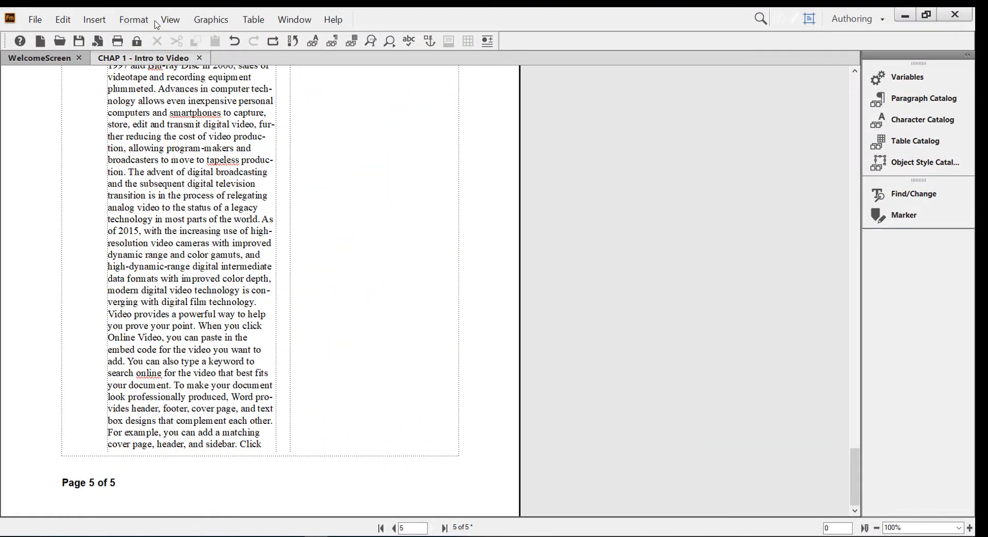
# Delete page 5 through Format > Document > Delete Pages, accepting the undo warning
pyautogui.click(133, 19)
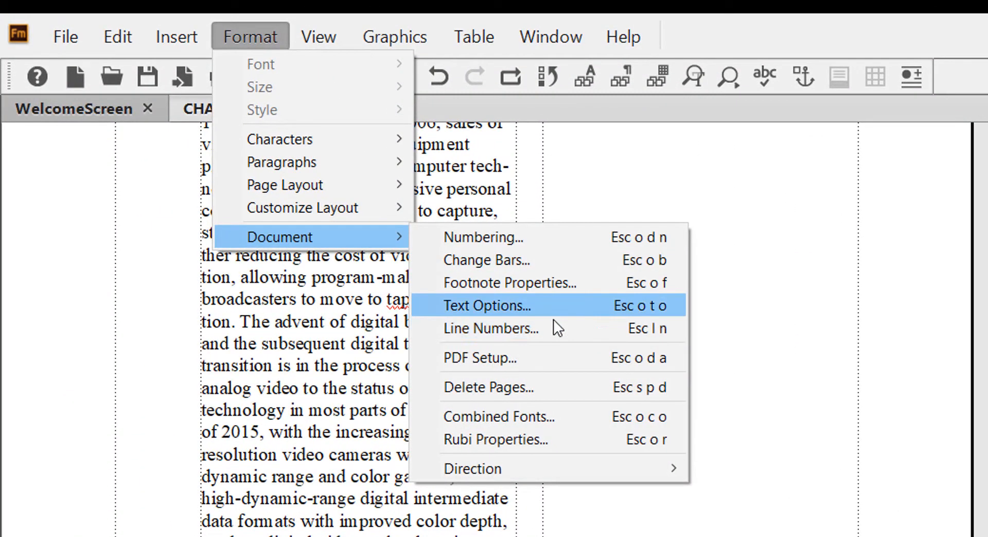
pyautogui.click(488, 386)
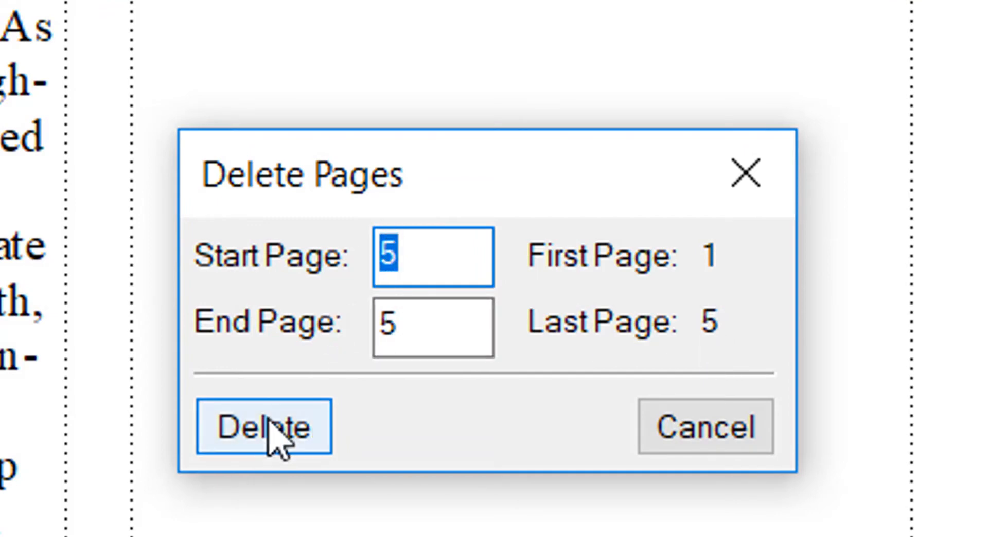
pyautogui.click(262, 427)
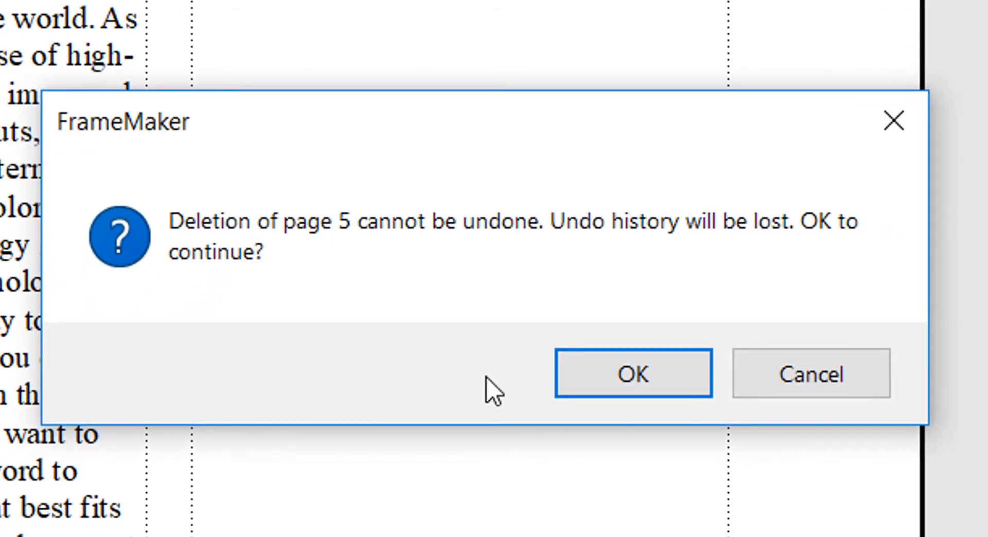
pyautogui.moveTo(632, 373)
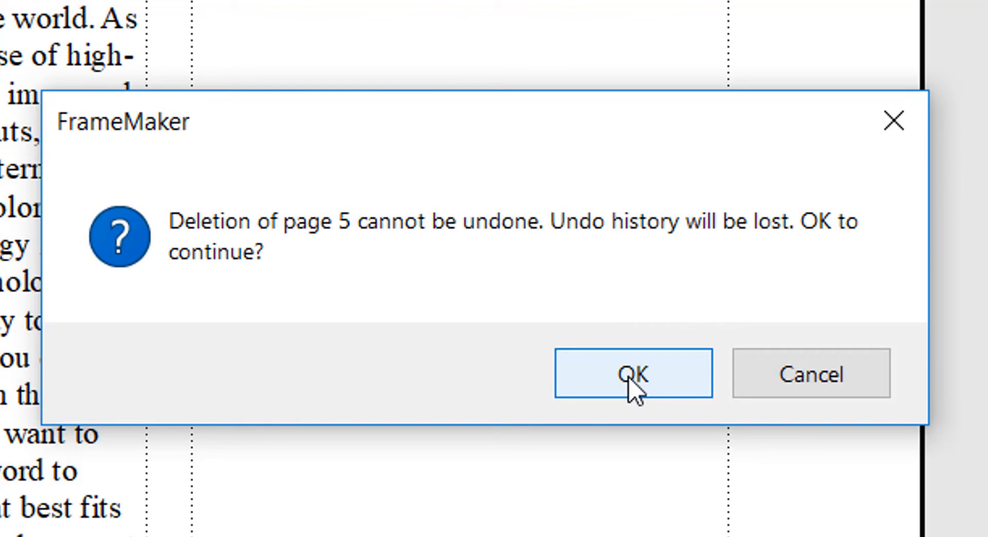
pyautogui.click(632, 373)
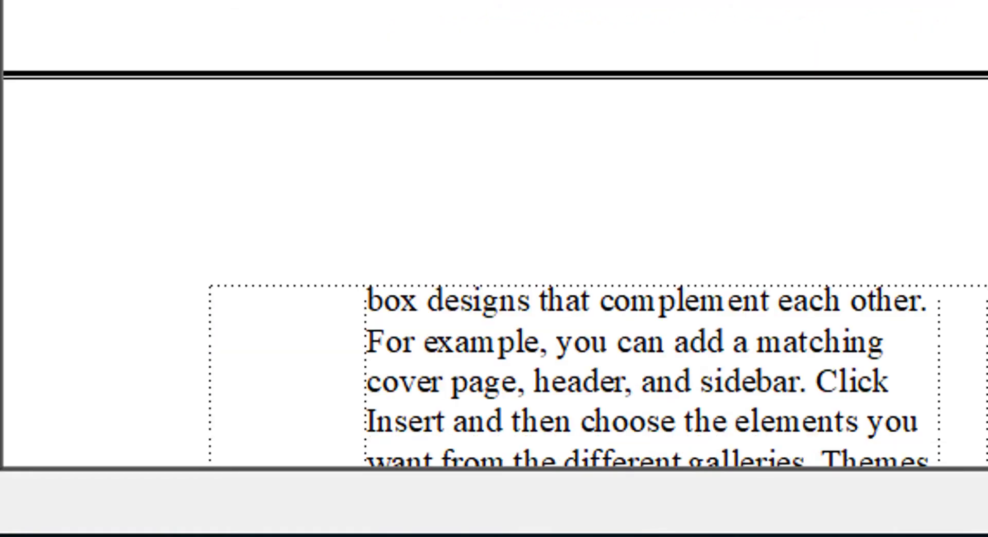
# Scroll the body pages to confirm footers now read 'Page 3 of 4'
pyautogui.scroll(-3)
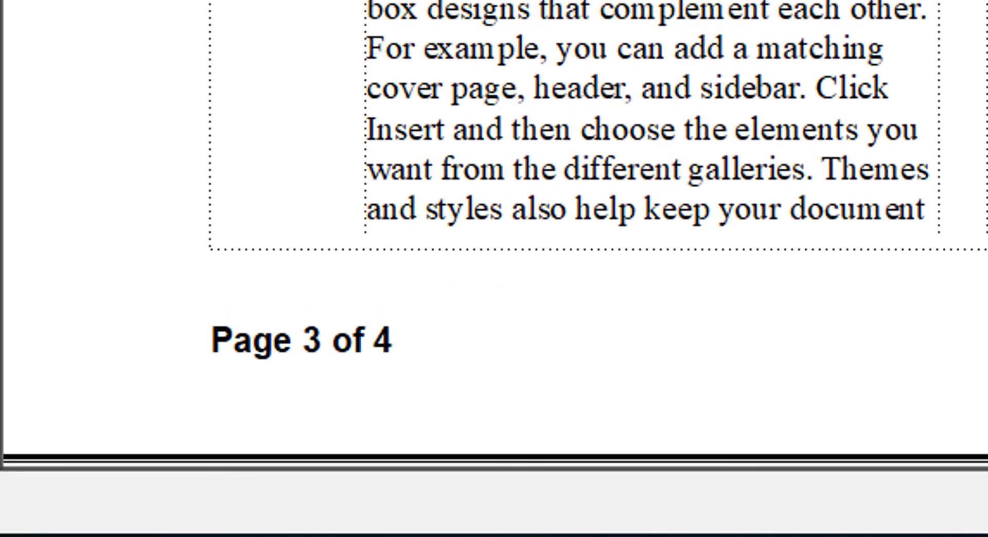
pyautogui.scroll(-3)
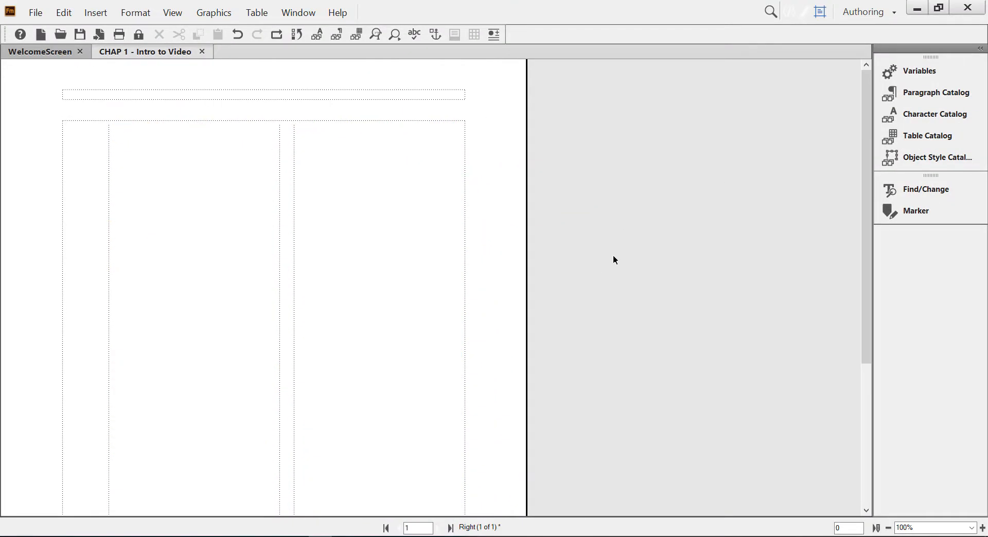
# Apply Italic style to the master page footer text
pyautogui.scroll(-3)
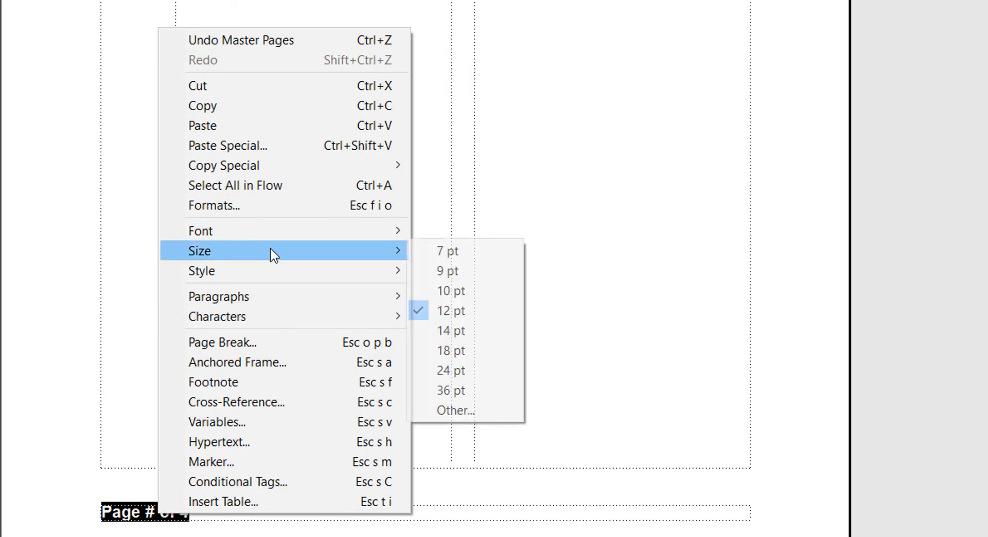
pyautogui.moveTo(200, 230)
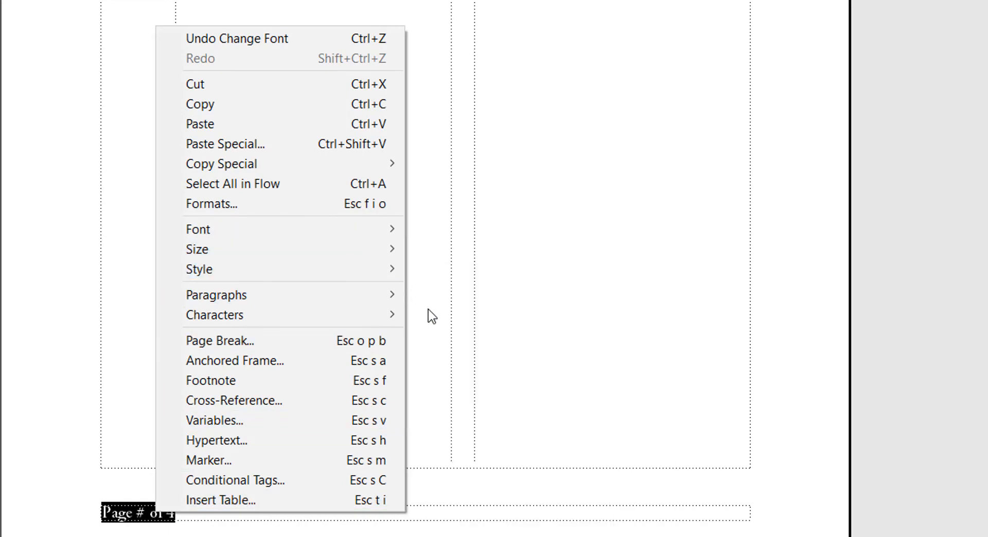
pyautogui.moveTo(196, 249)
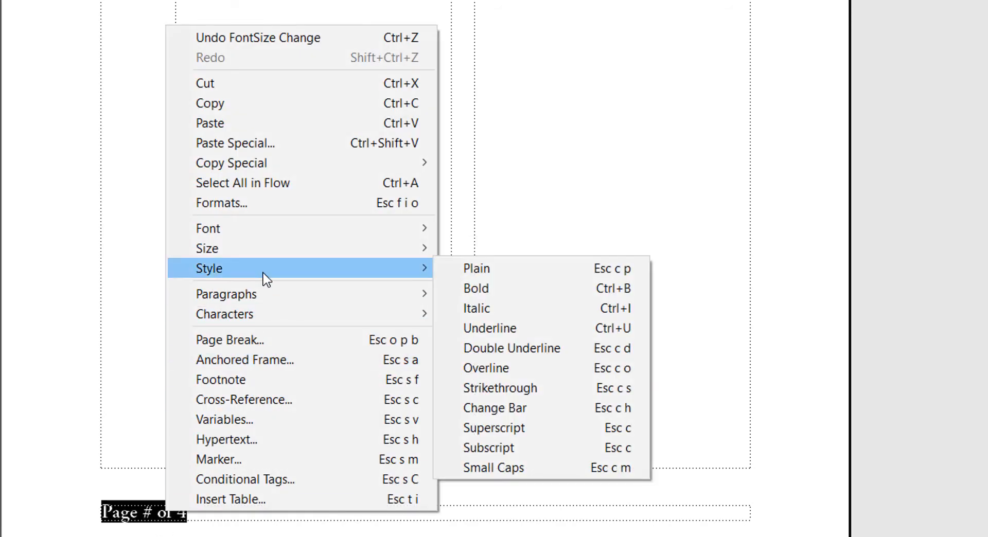
pyautogui.moveTo(477, 307)
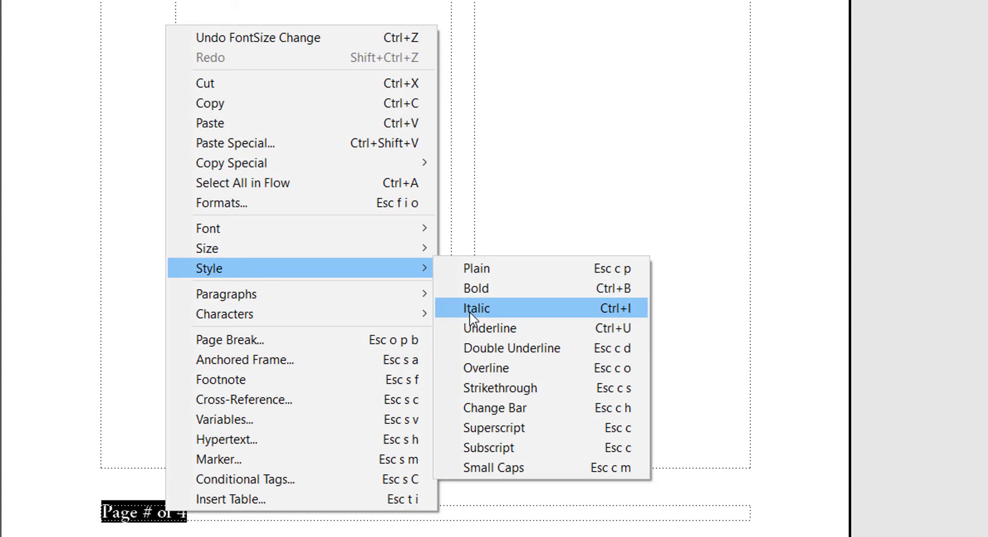
pyautogui.click(476, 308)
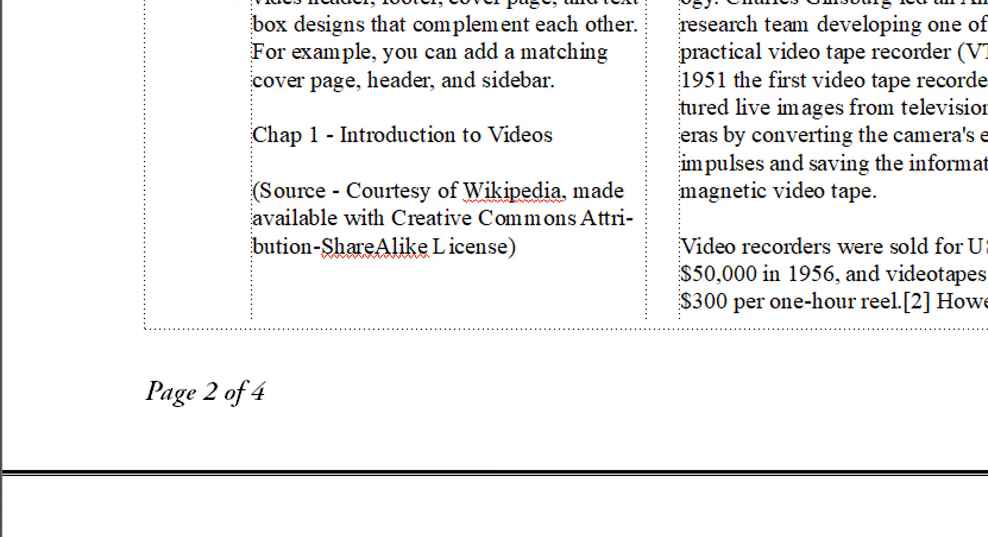
# Scroll down to page 2's italic 'Page 2 of 4' footer
pyautogui.scroll(-3)
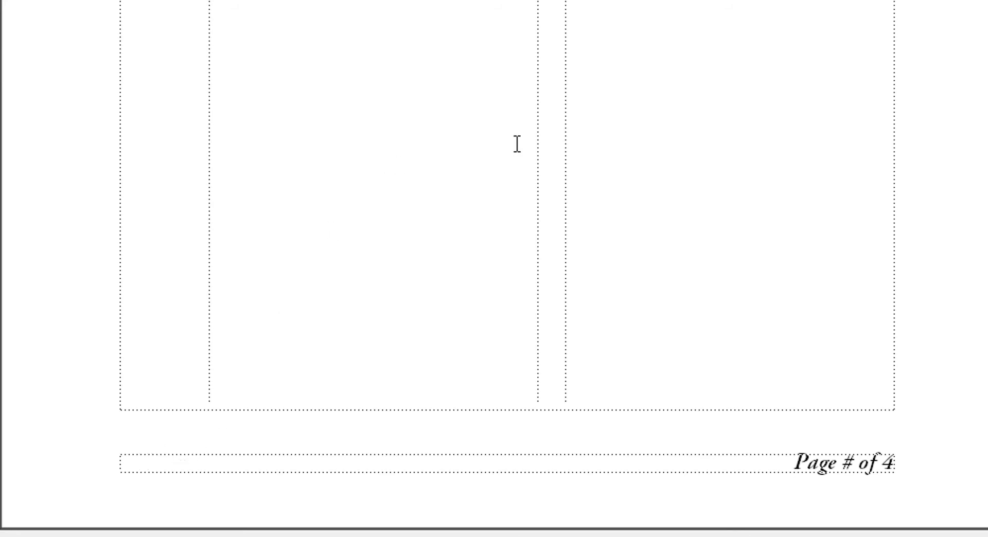
# Set the master footer paragraph's alignment to Right
pyautogui.click(794, 461)
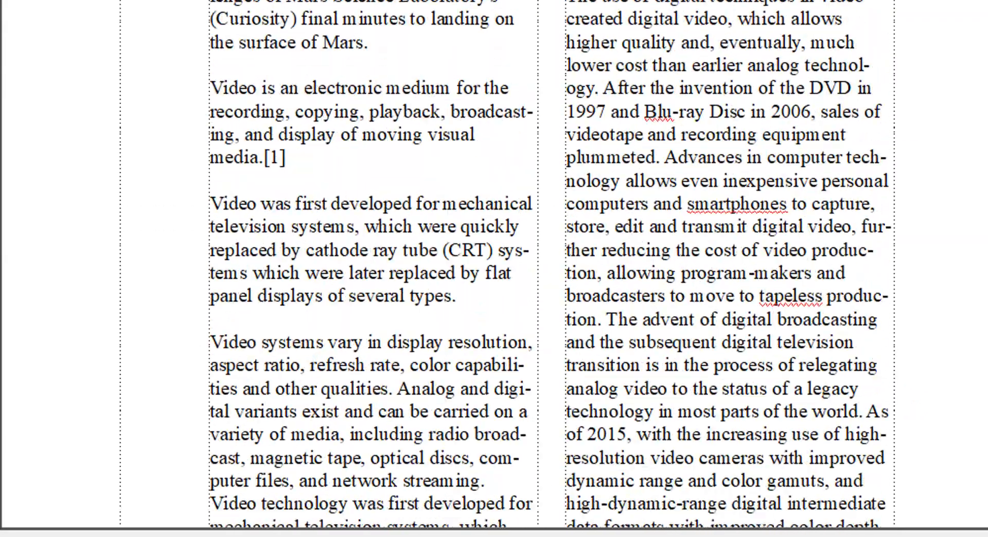
# Scroll down the body pages to the italic right-aligned 'Page 3 of 4' footer
pyautogui.scroll(-3)
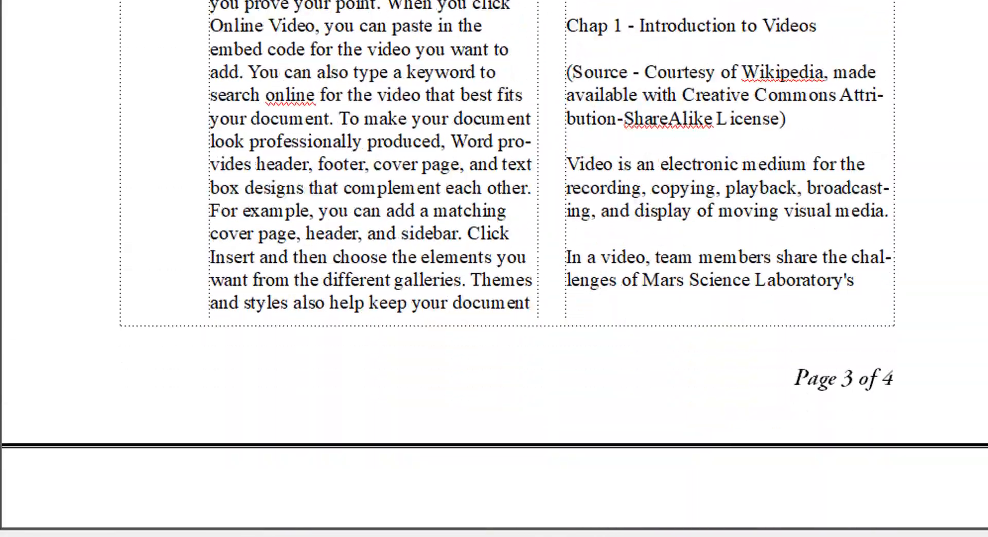